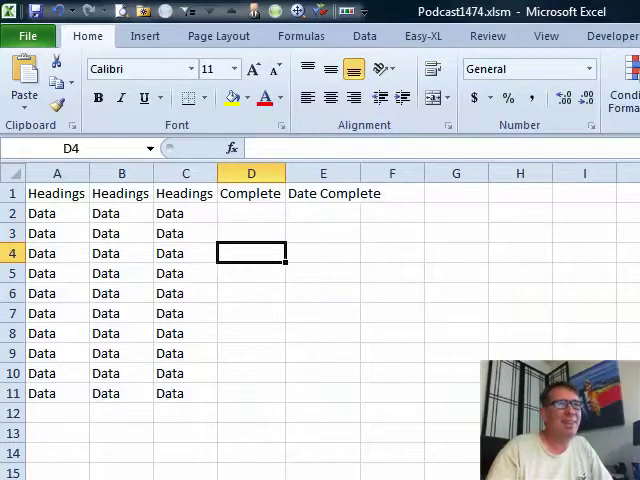
{"action": "mouse_move", "coordinate": [246, 392]}
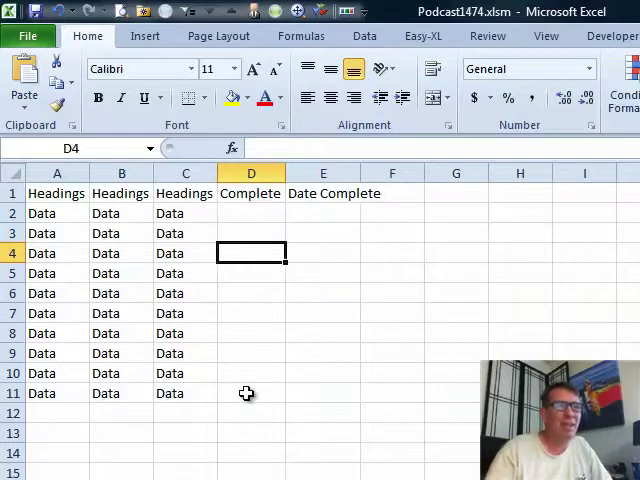
{"action": "mouse_move", "coordinate": [242, 214]}
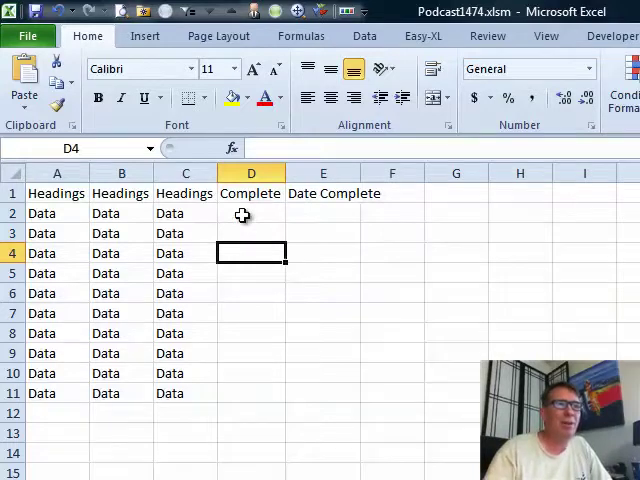
{"action": "mouse_move", "coordinate": [492, 330]}
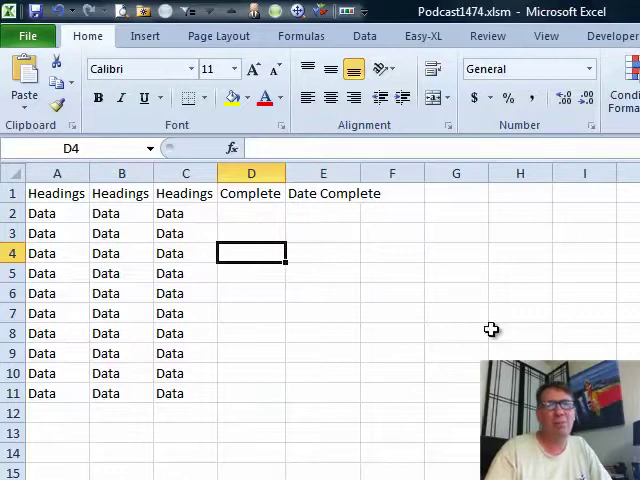
{"action": "mouse_move", "coordinate": [260, 338]}
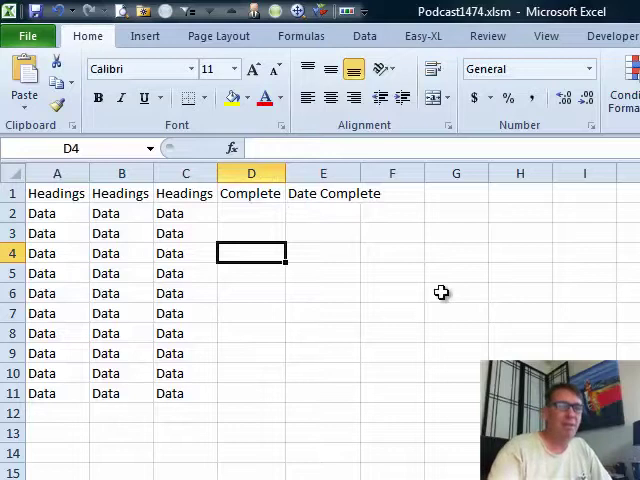
Create an empty Worksheet_Change(ByVal Target As Range) procedure in Sheet1's code module via Alt+F11
{"action": "key", "text": "alt+F11"}
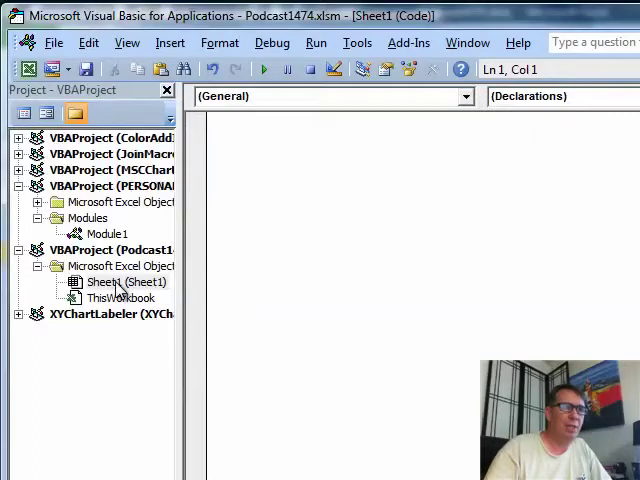
{"action": "left_click", "coordinate": [464, 96]}
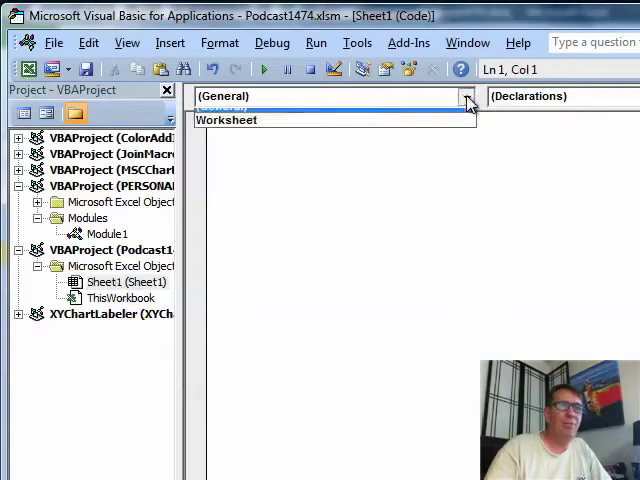
{"action": "left_click", "coordinate": [228, 120]}
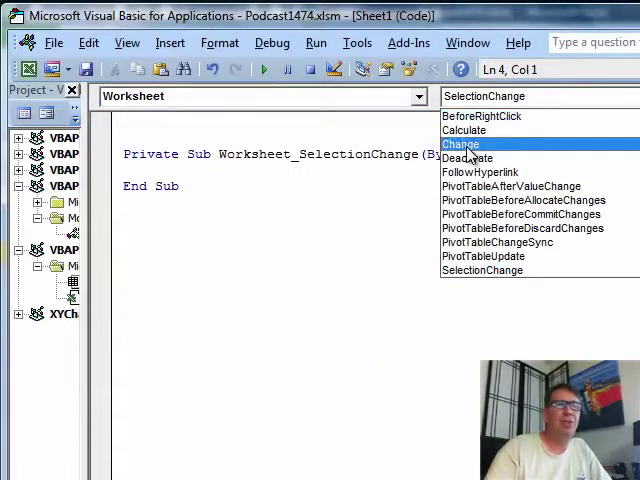
{"action": "left_click", "coordinate": [460, 144]}
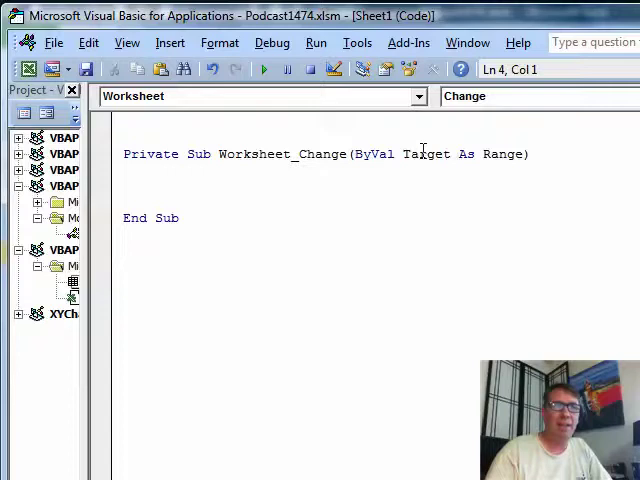
Write nested conditions: If Target.Column = 4 Then and If LCase(Target.Value) = "yes" Then
{"action": "type", "text": "if"}
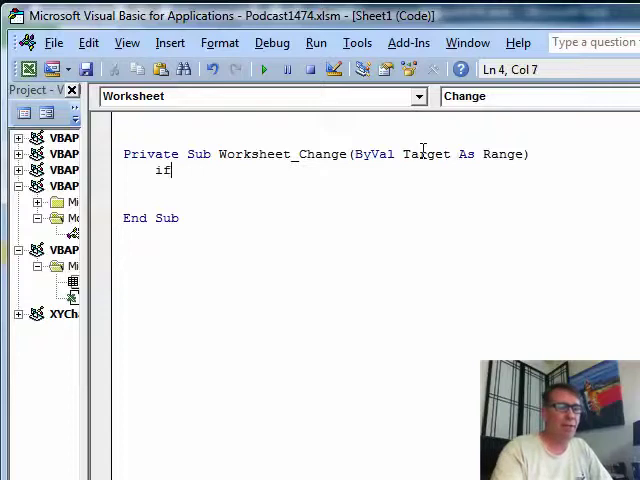
{"action": "type", "text": "target.Value ="}
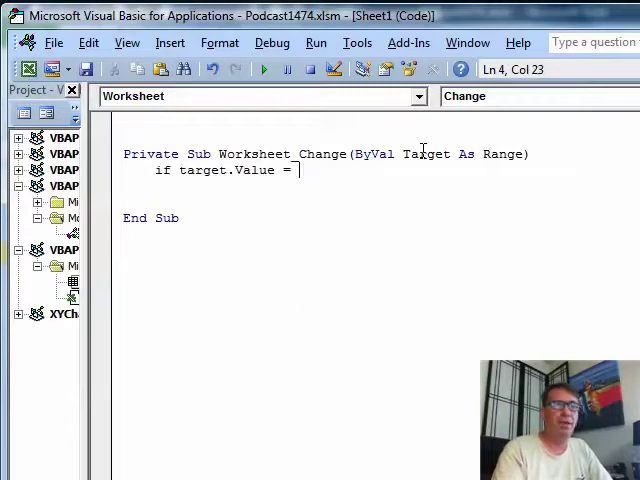
{"action": "type", "text": "colu"}
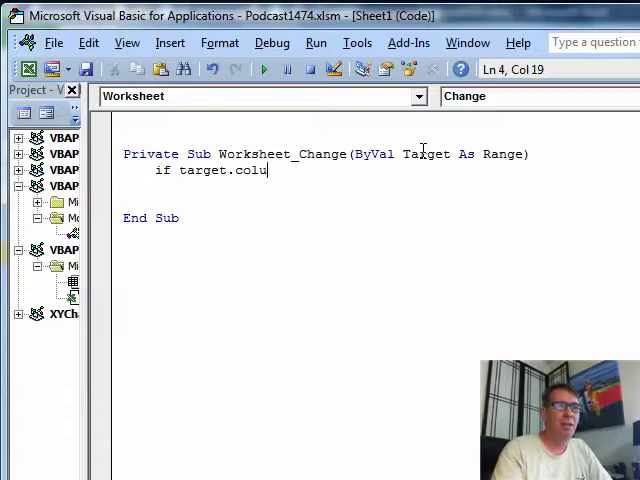
{"action": "type", "text": "mn = 4 the"}
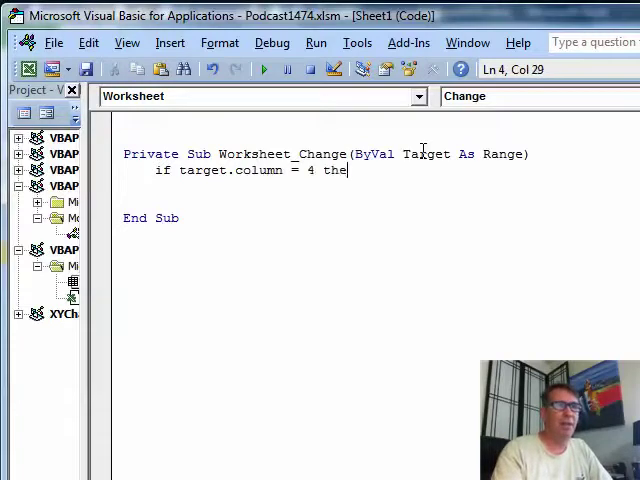
{"action": "type", "text": "n"}
{"action": "type", "text": "if"}
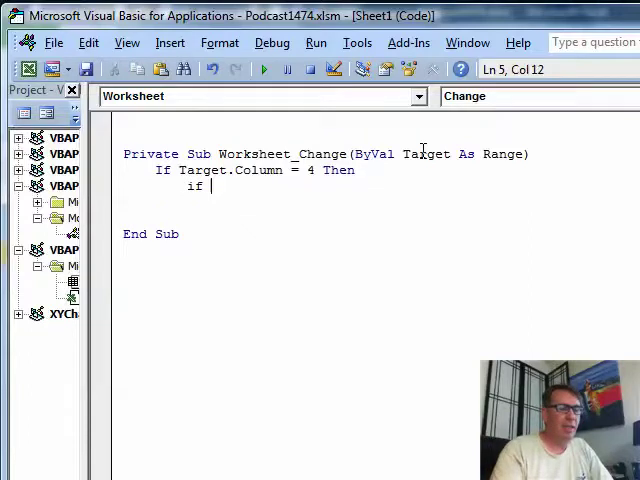
{"action": "type", "text": "target.value = \"yes"}
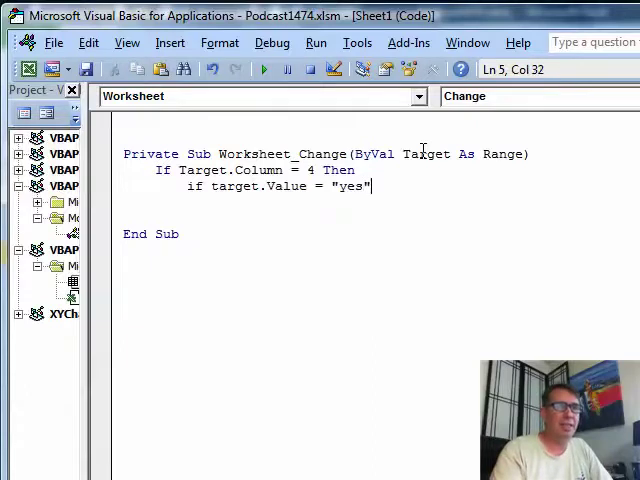
{"action": "type", "text": "then"}
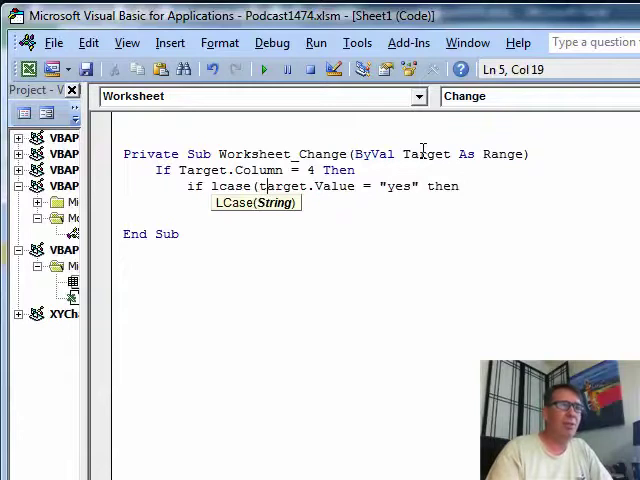
{"action": "type", "text": ")"}
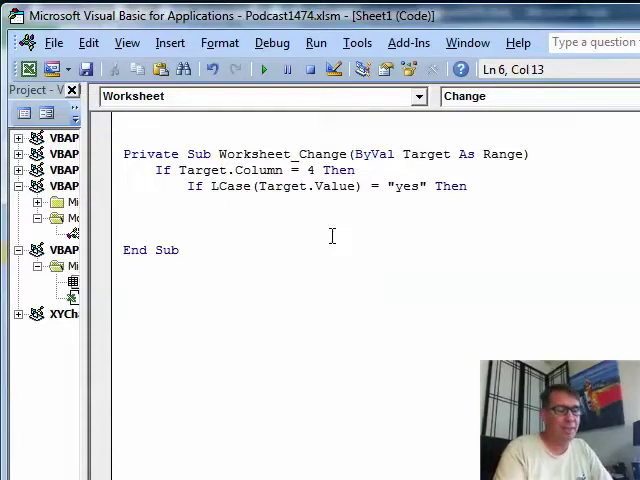
Write Target.Offset(0, 1).Value = Date inside the conditions and close both with End If
{"action": "type", "text": "Target"}
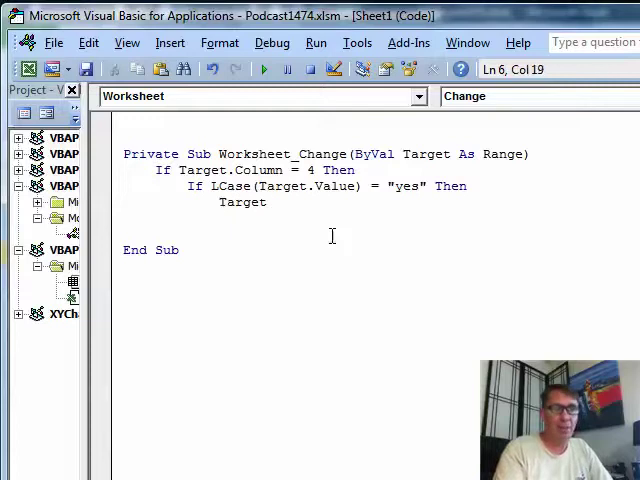
{"action": "type", "text": ".Offset(0"}
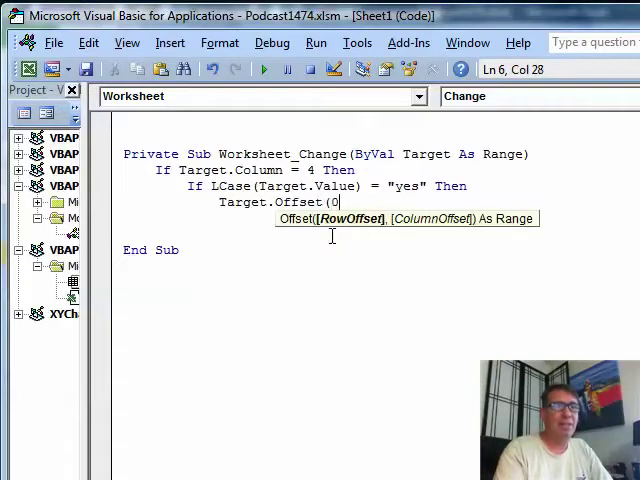
{"action": "type", "text": "\", \""}
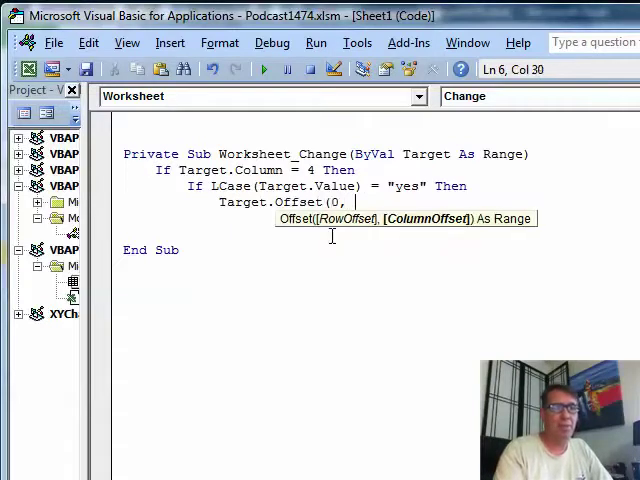
{"action": "type", "text": "1).Value"}
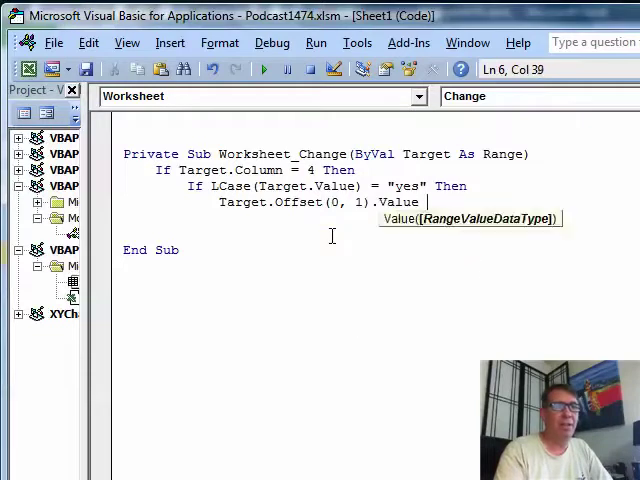
{"action": "type", "text": "= Date"}
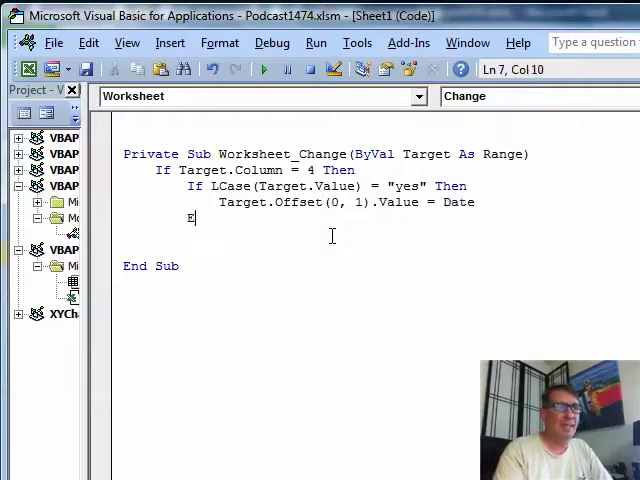
{"action": "type", "text": "nd If"}
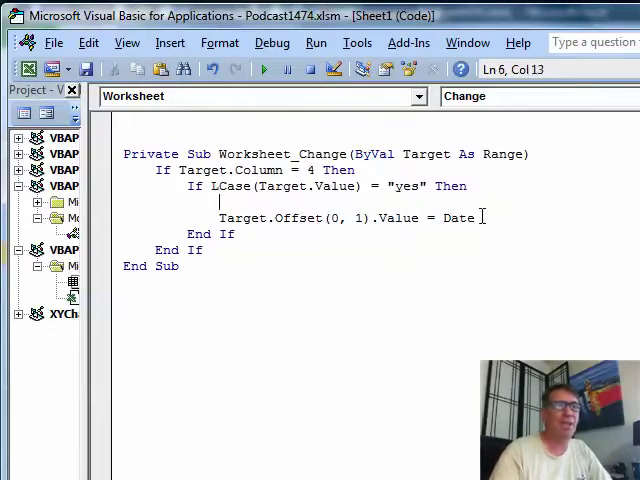
Wrap the date assignment with Application.EnableEvents = False and = True, then return to Excel
{"action": "type", "text": "application.ena"}
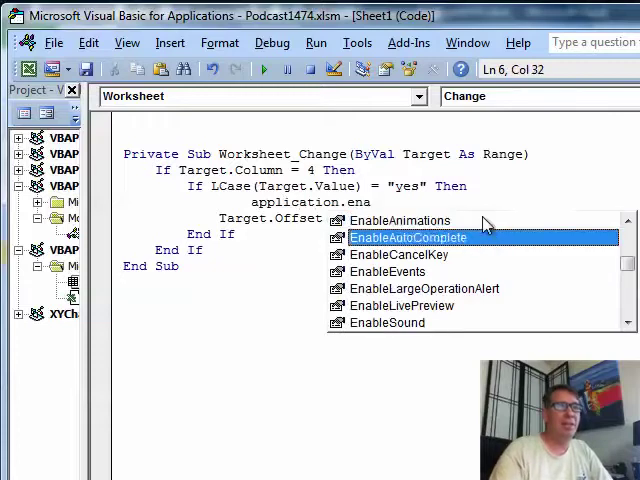
{"action": "type", "text": "EnableEvents = fa"}
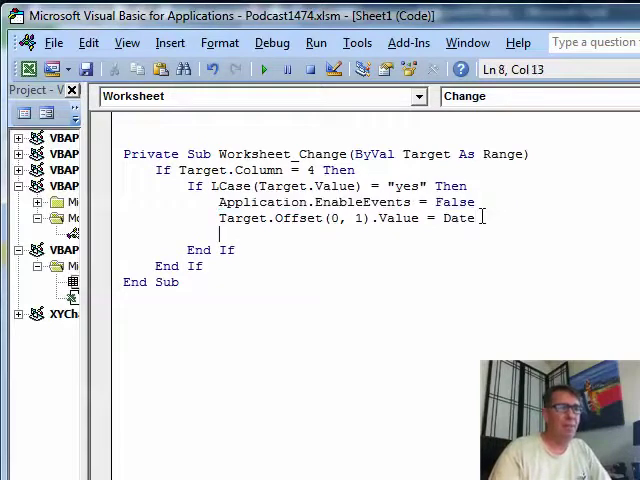
{"action": "type", "text": "Application.EnableEvents = Tr"}
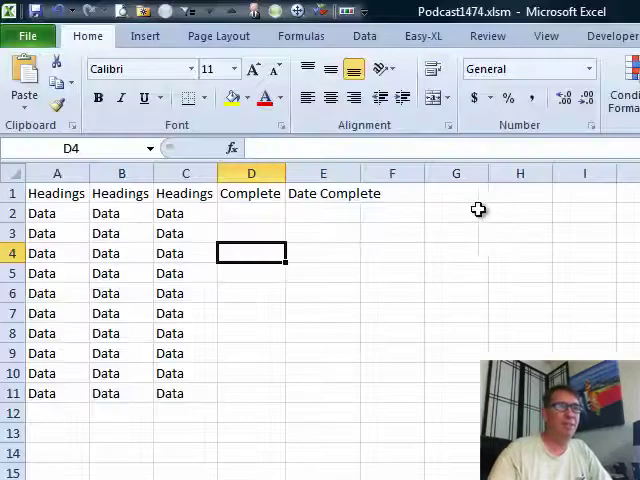
Enter test values sss, yes and yes on the sheet so a yes in column D gets 11/17/2011 beside it
{"action": "left_click", "coordinate": [392, 252]}
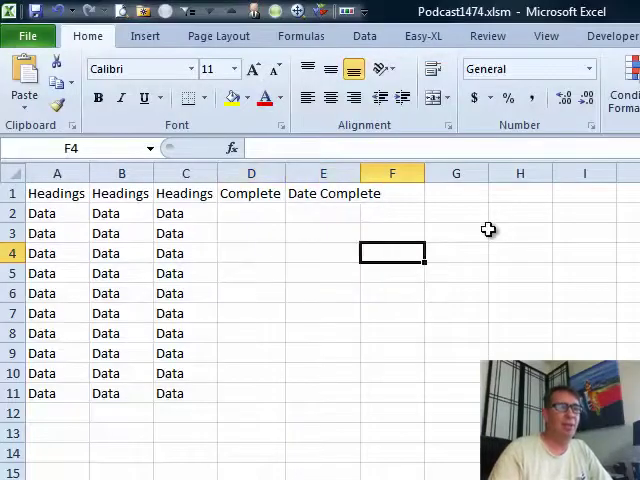
{"action": "type", "text": "sss"}
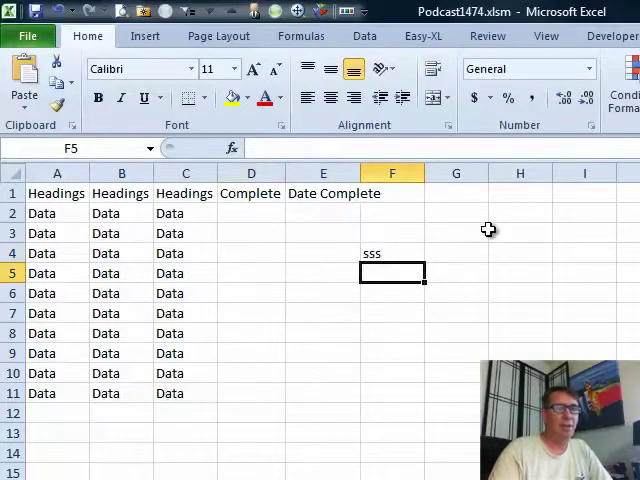
{"action": "type", "text": "yes"}
{"action": "left_click", "coordinate": [252, 234]}
{"action": "type", "text": "no"}
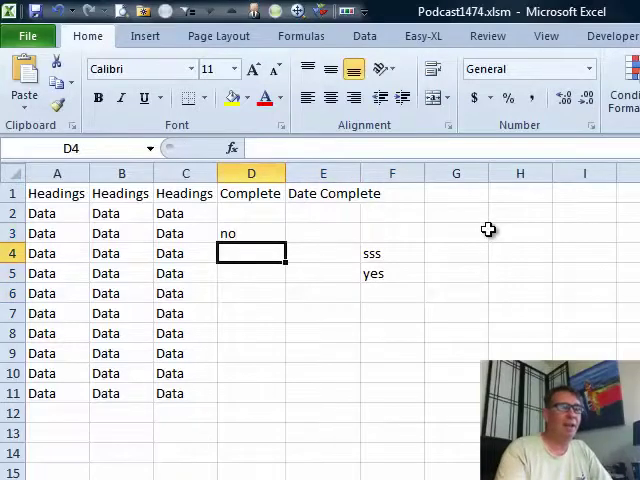
{"action": "type", "text": "yes"}
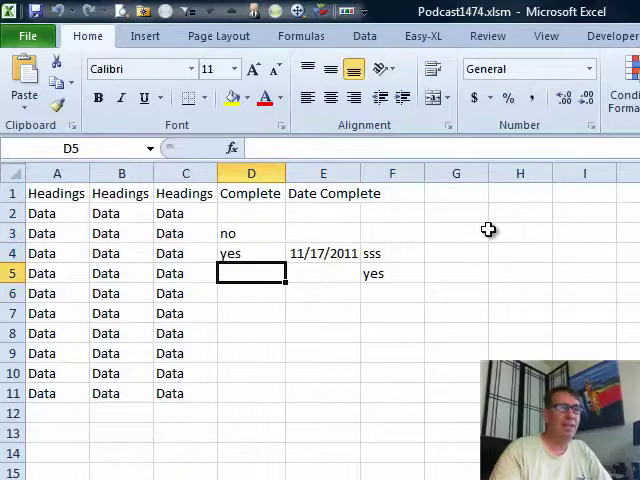